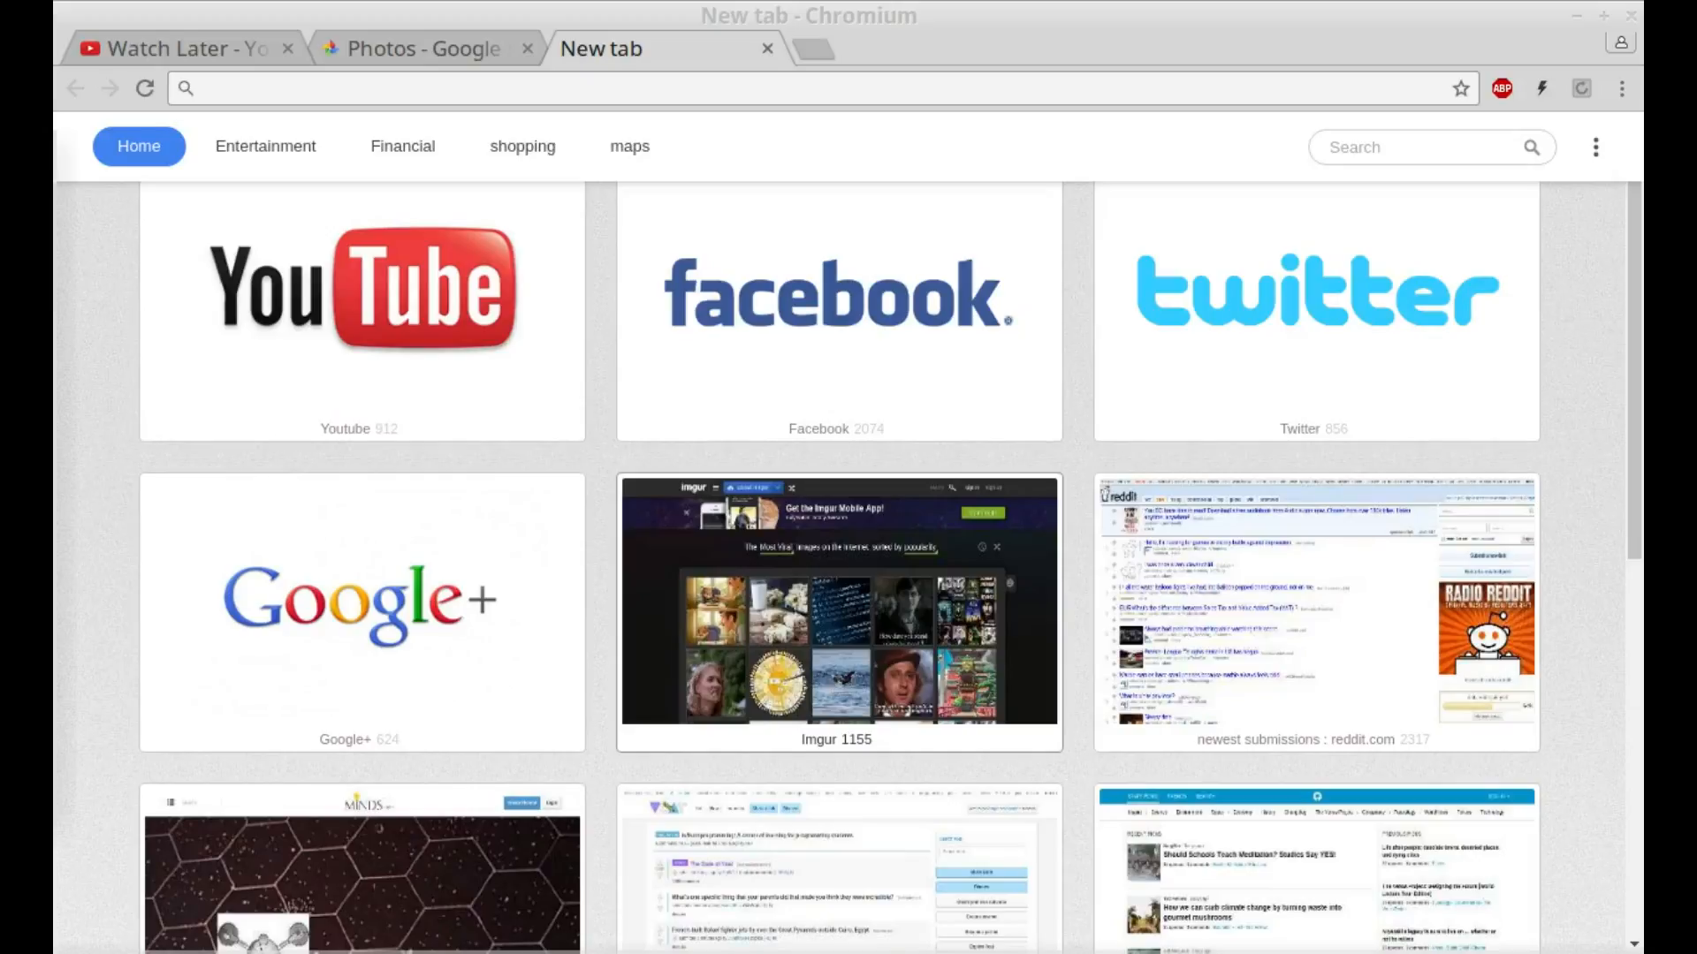
{"action": "mouse_move", "coordinate": [332, 68]}
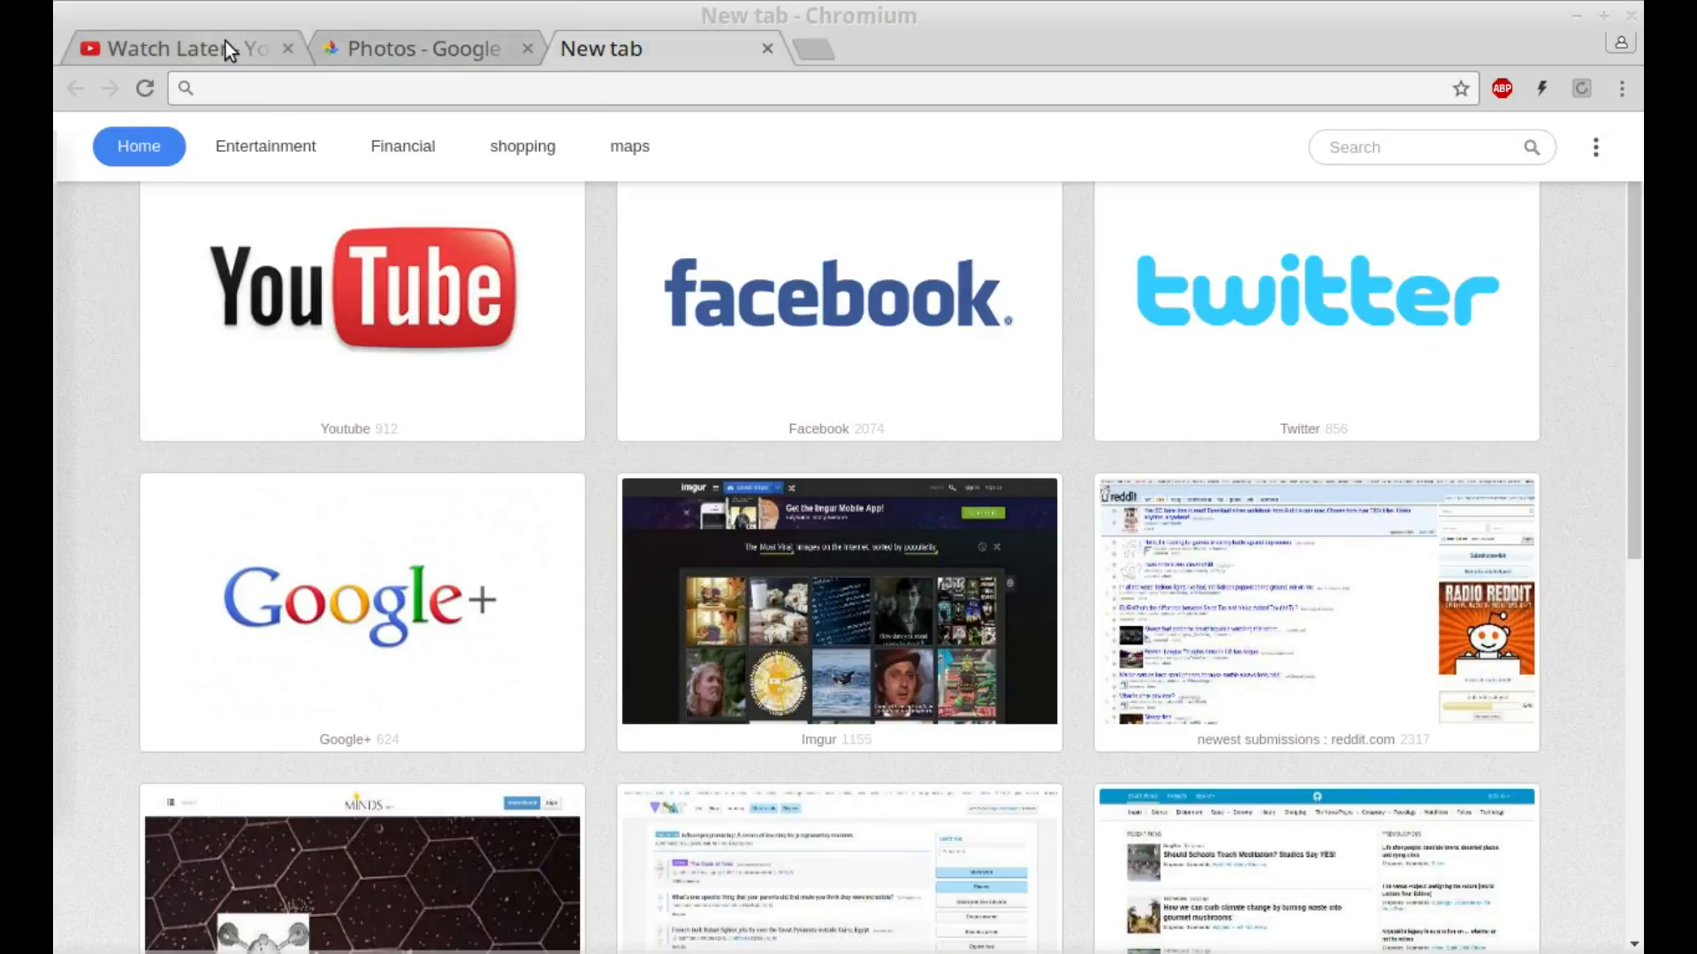
Return to the YouTube Watch Later playlist of the SFB Addict channel
{"action": "left_click", "coordinate": [186, 48]}
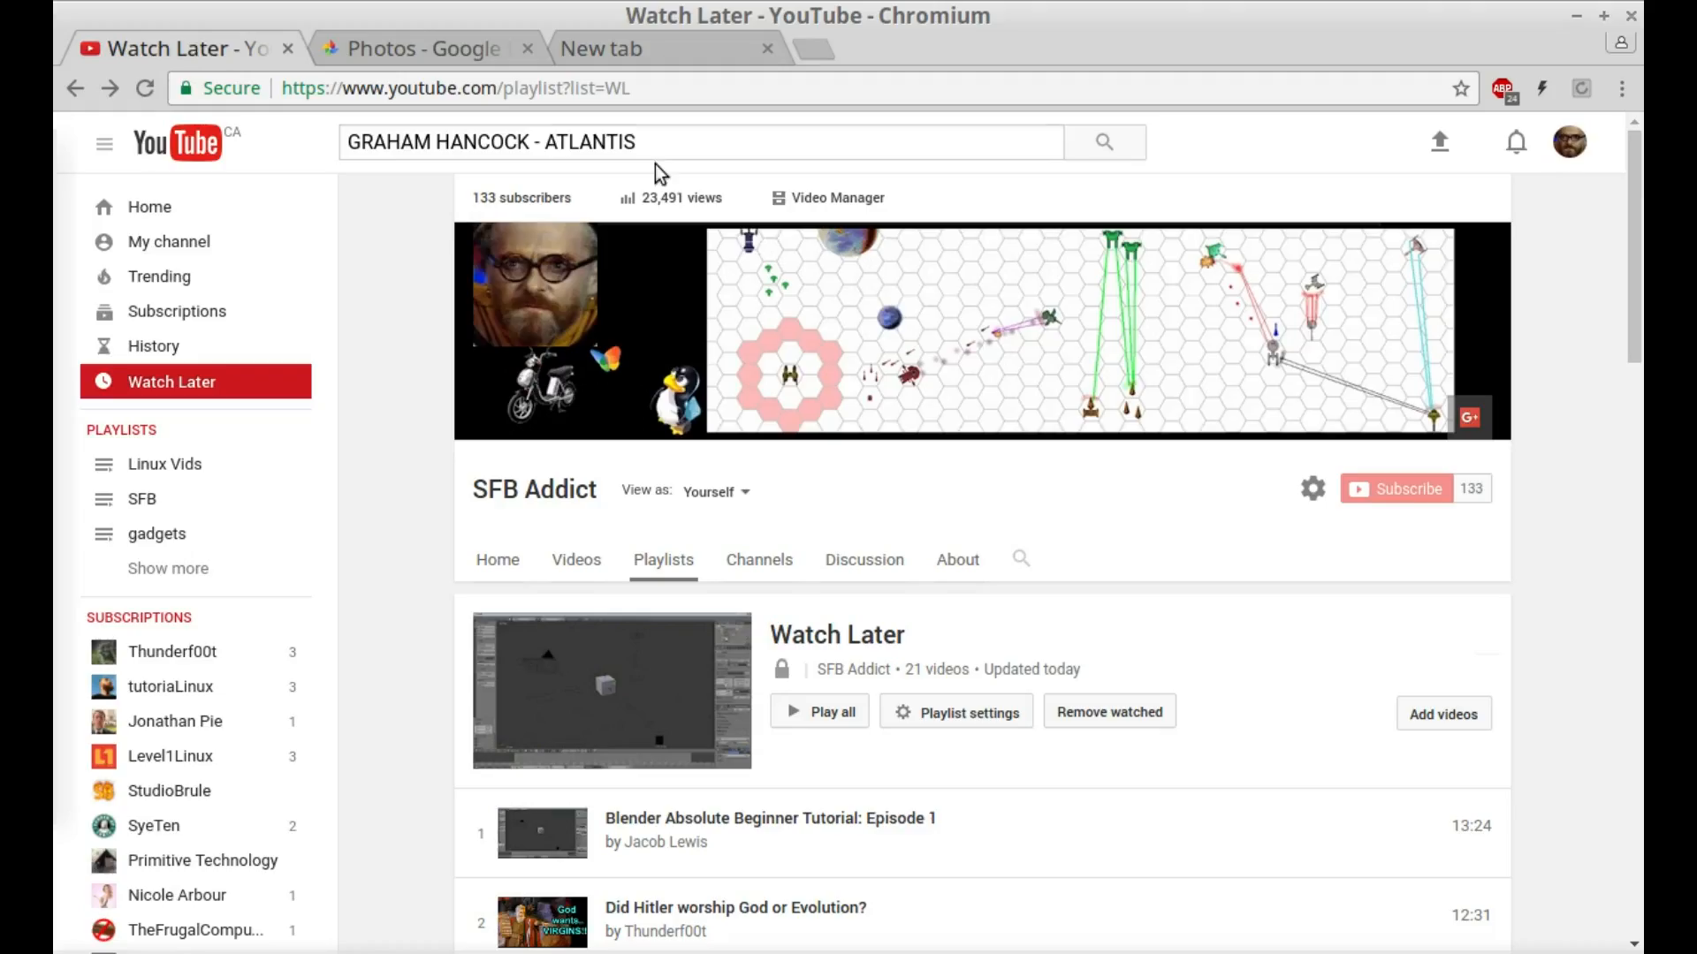
{"action": "mouse_move", "coordinate": [753, 269]}
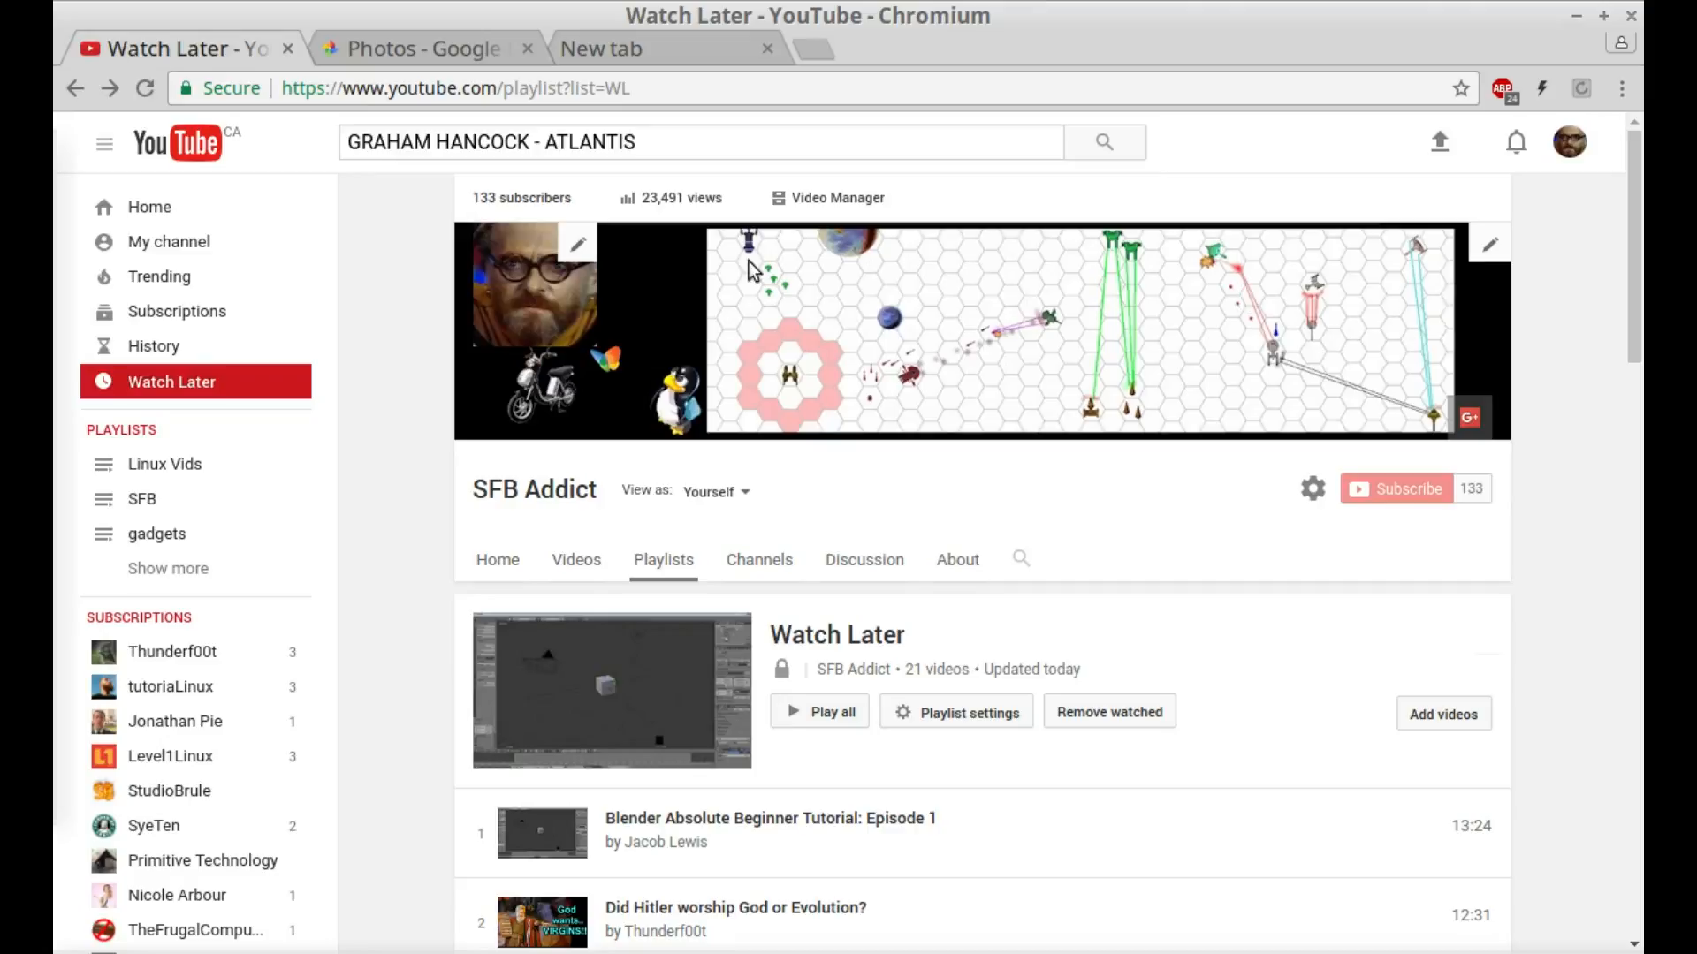
{"action": "mouse_move", "coordinate": [1263, 340]}
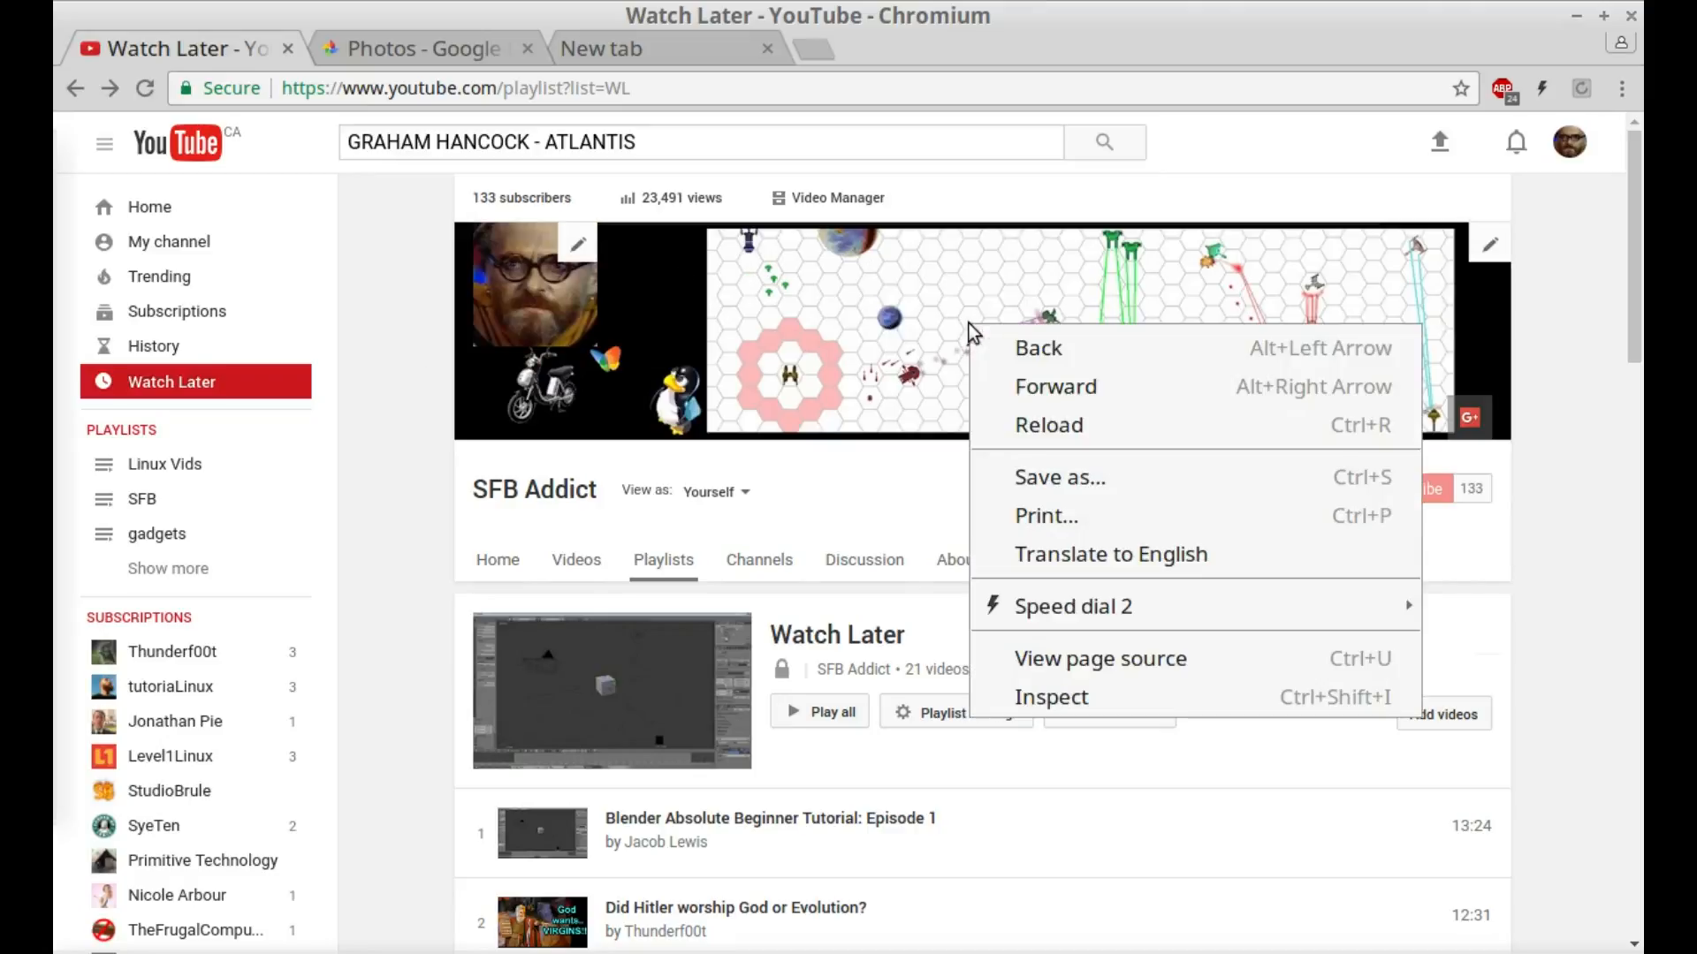
{"action": "mouse_move", "coordinate": [1135, 753]}
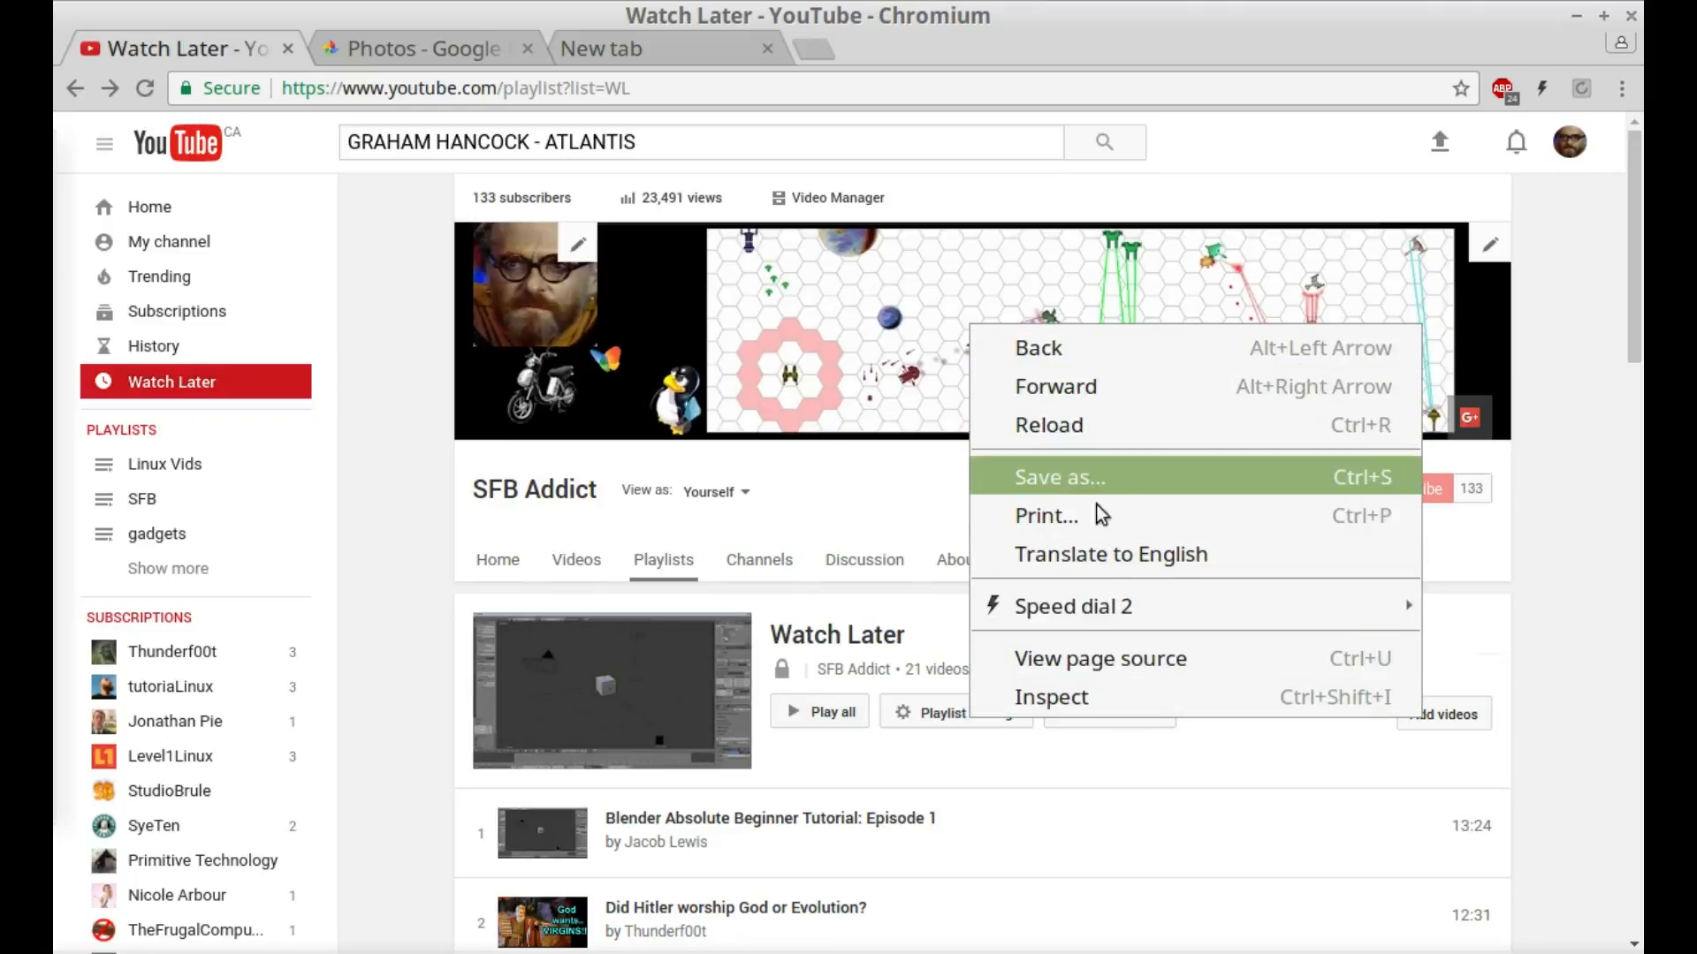
{"action": "mouse_move", "coordinate": [1077, 698]}
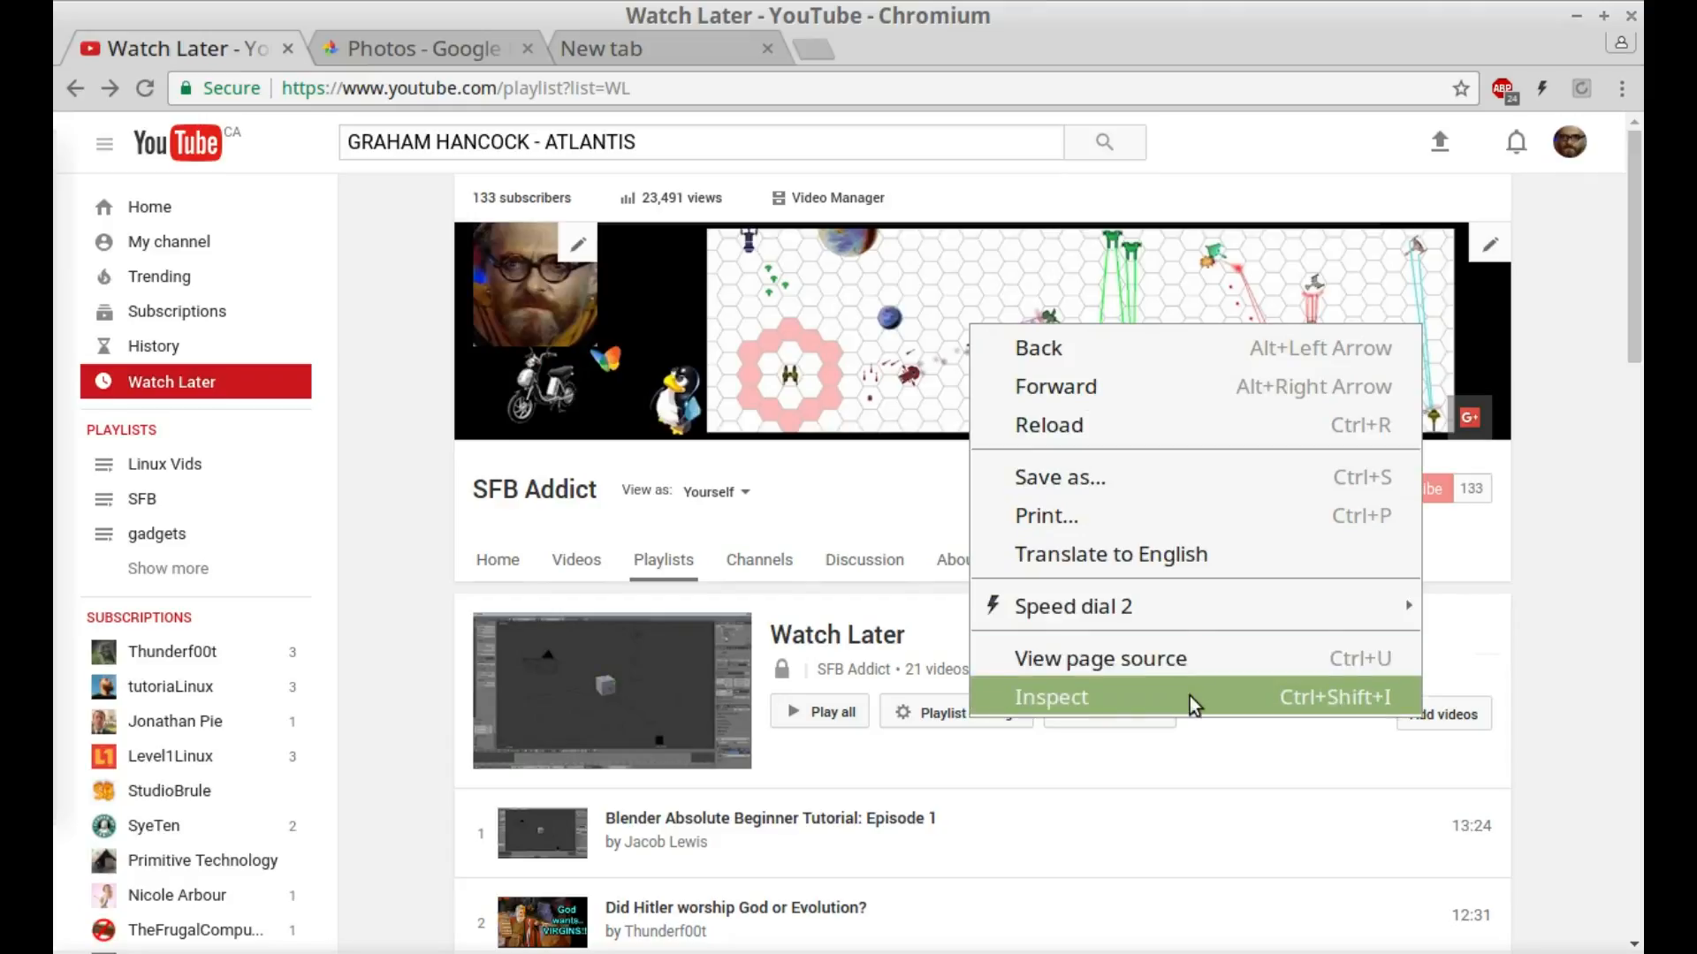
{"action": "mouse_move", "coordinate": [871, 528]}
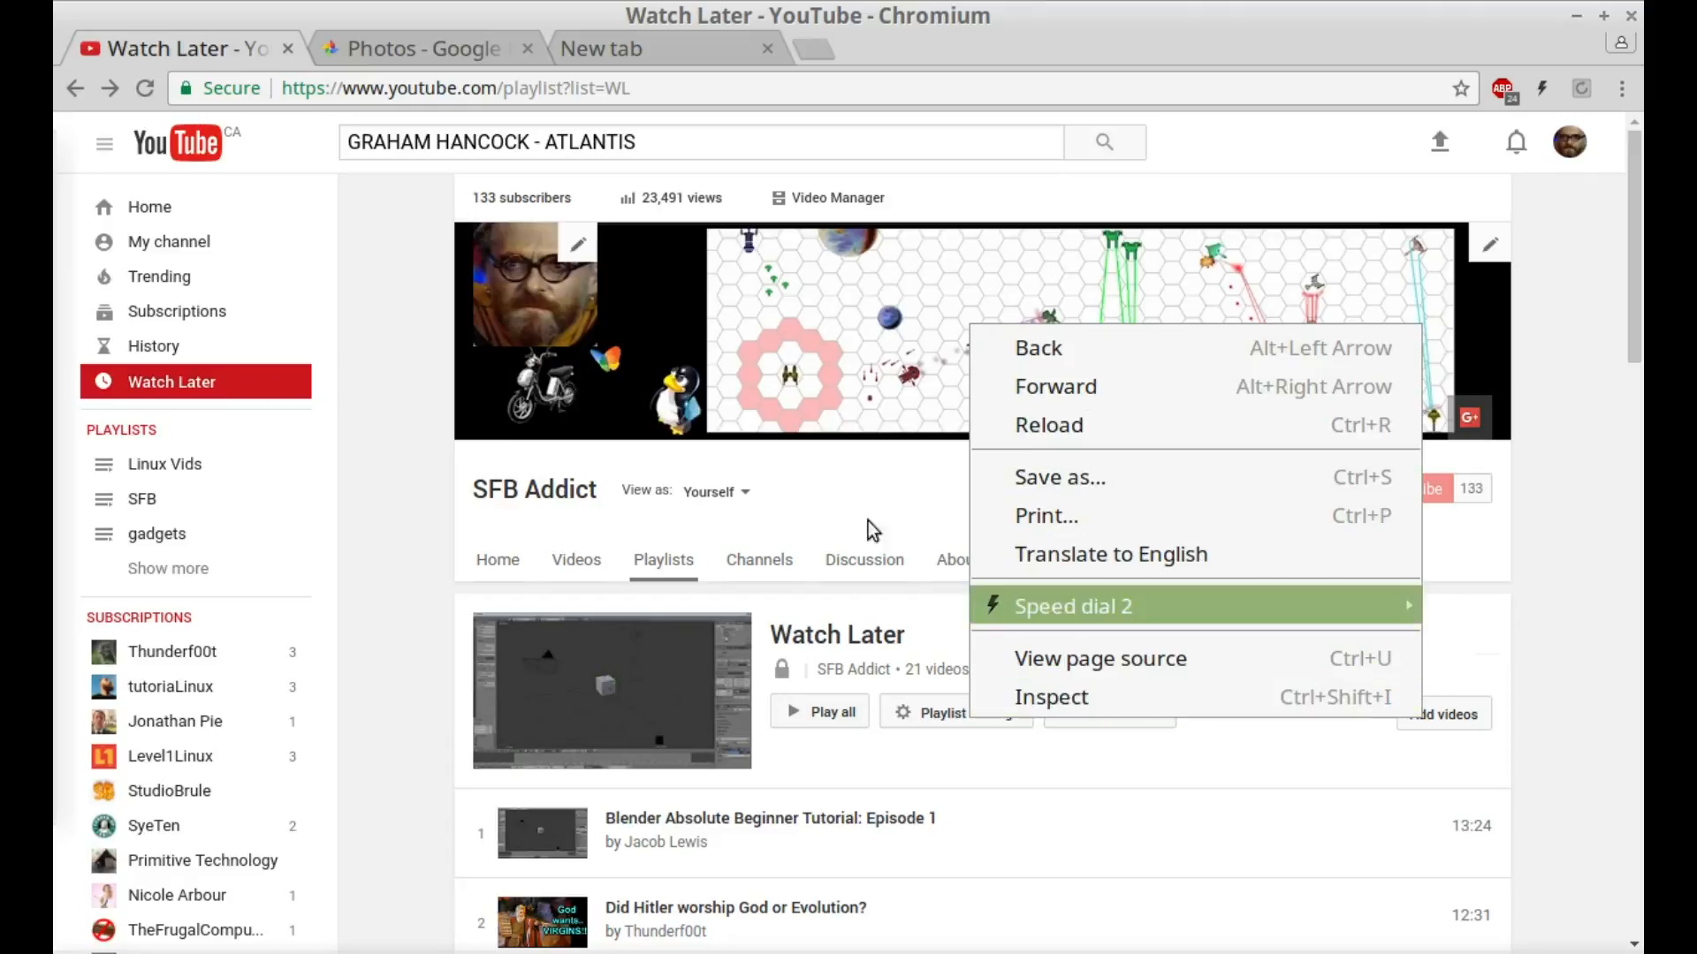
{"action": "mouse_move", "coordinate": [953, 359]}
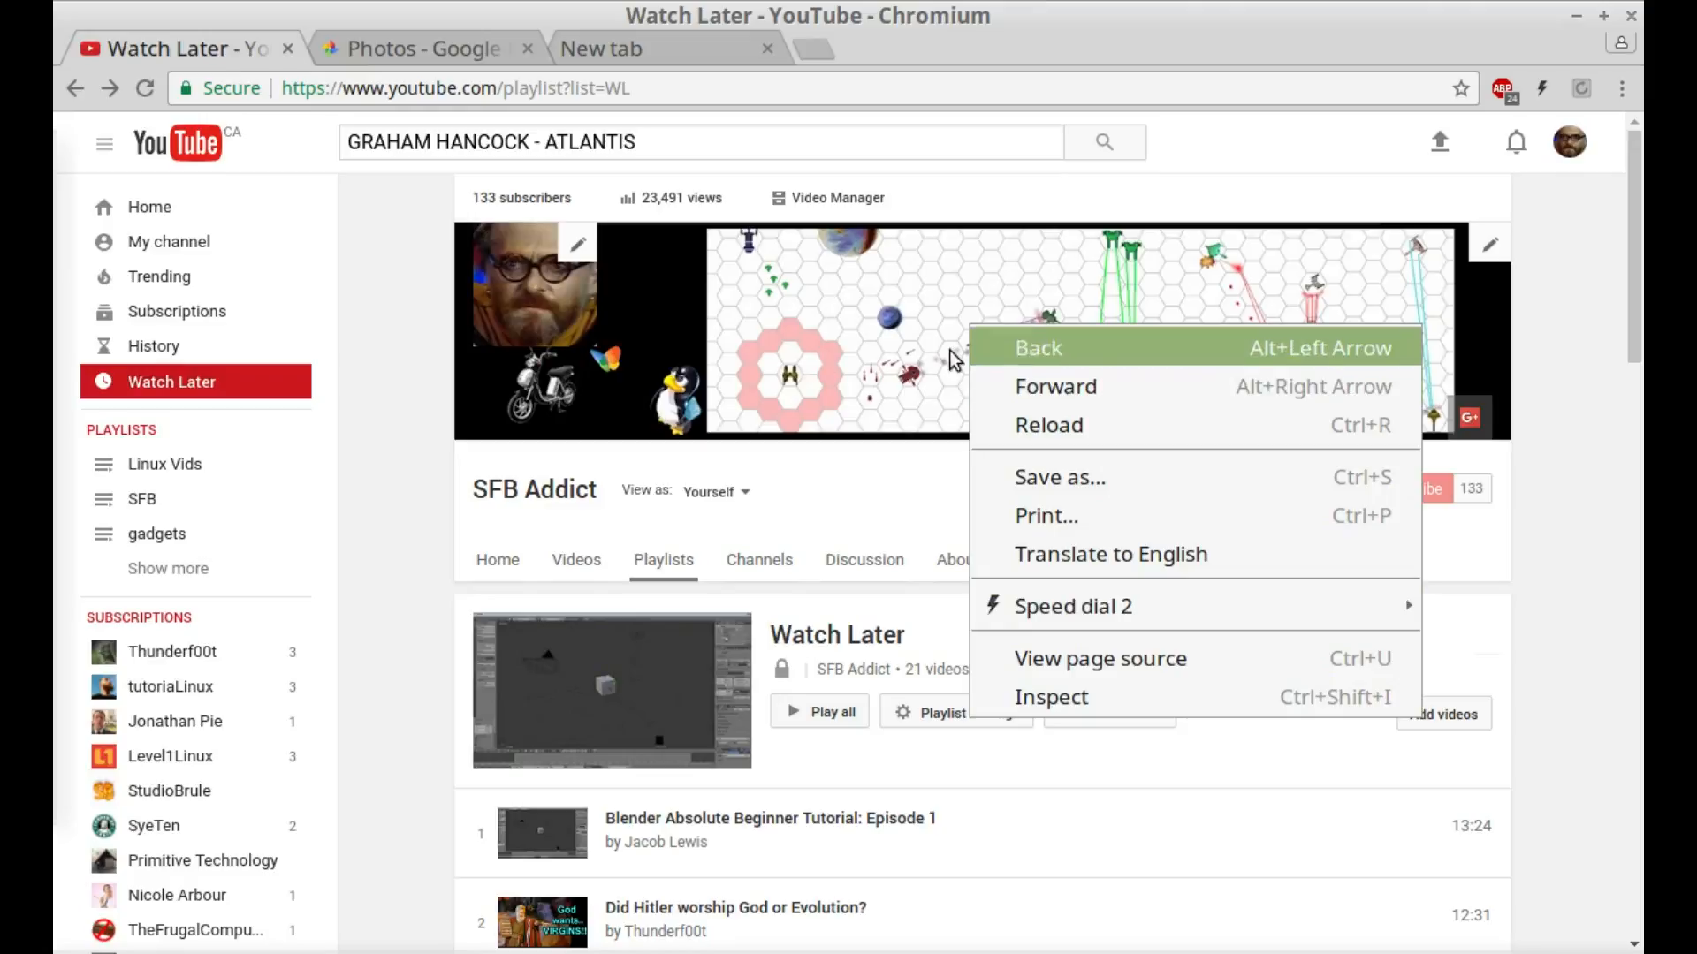
{"action": "mouse_move", "coordinate": [903, 371]}
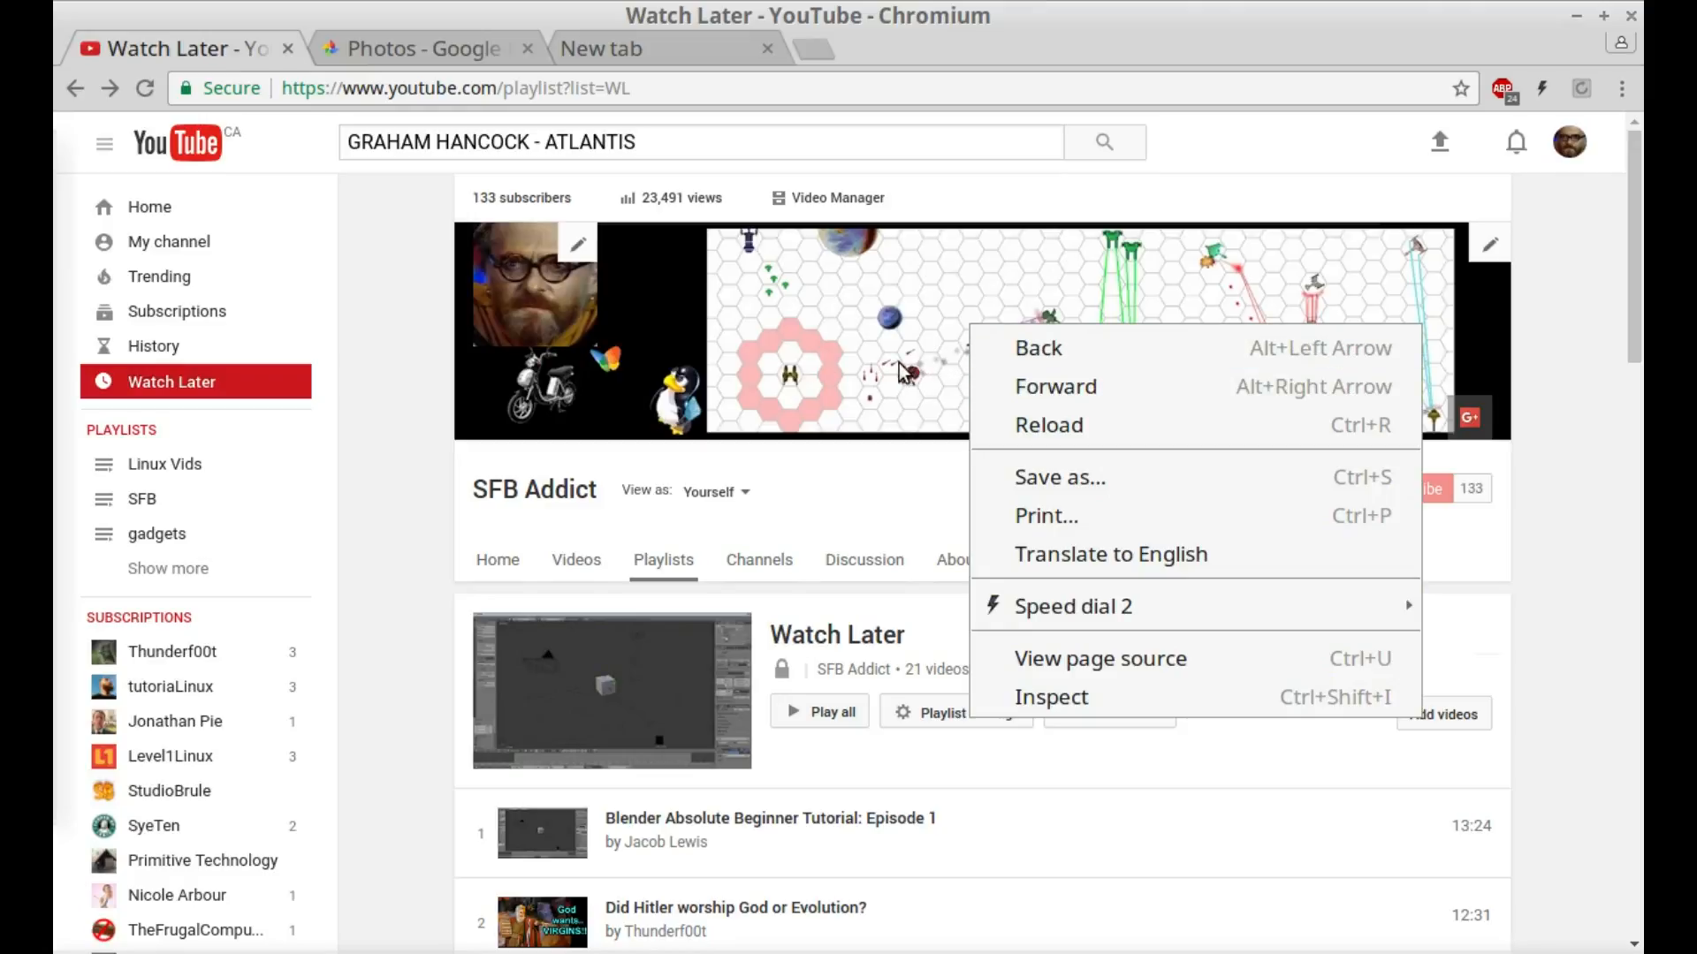
{"action": "mouse_move", "coordinate": [834, 373]}
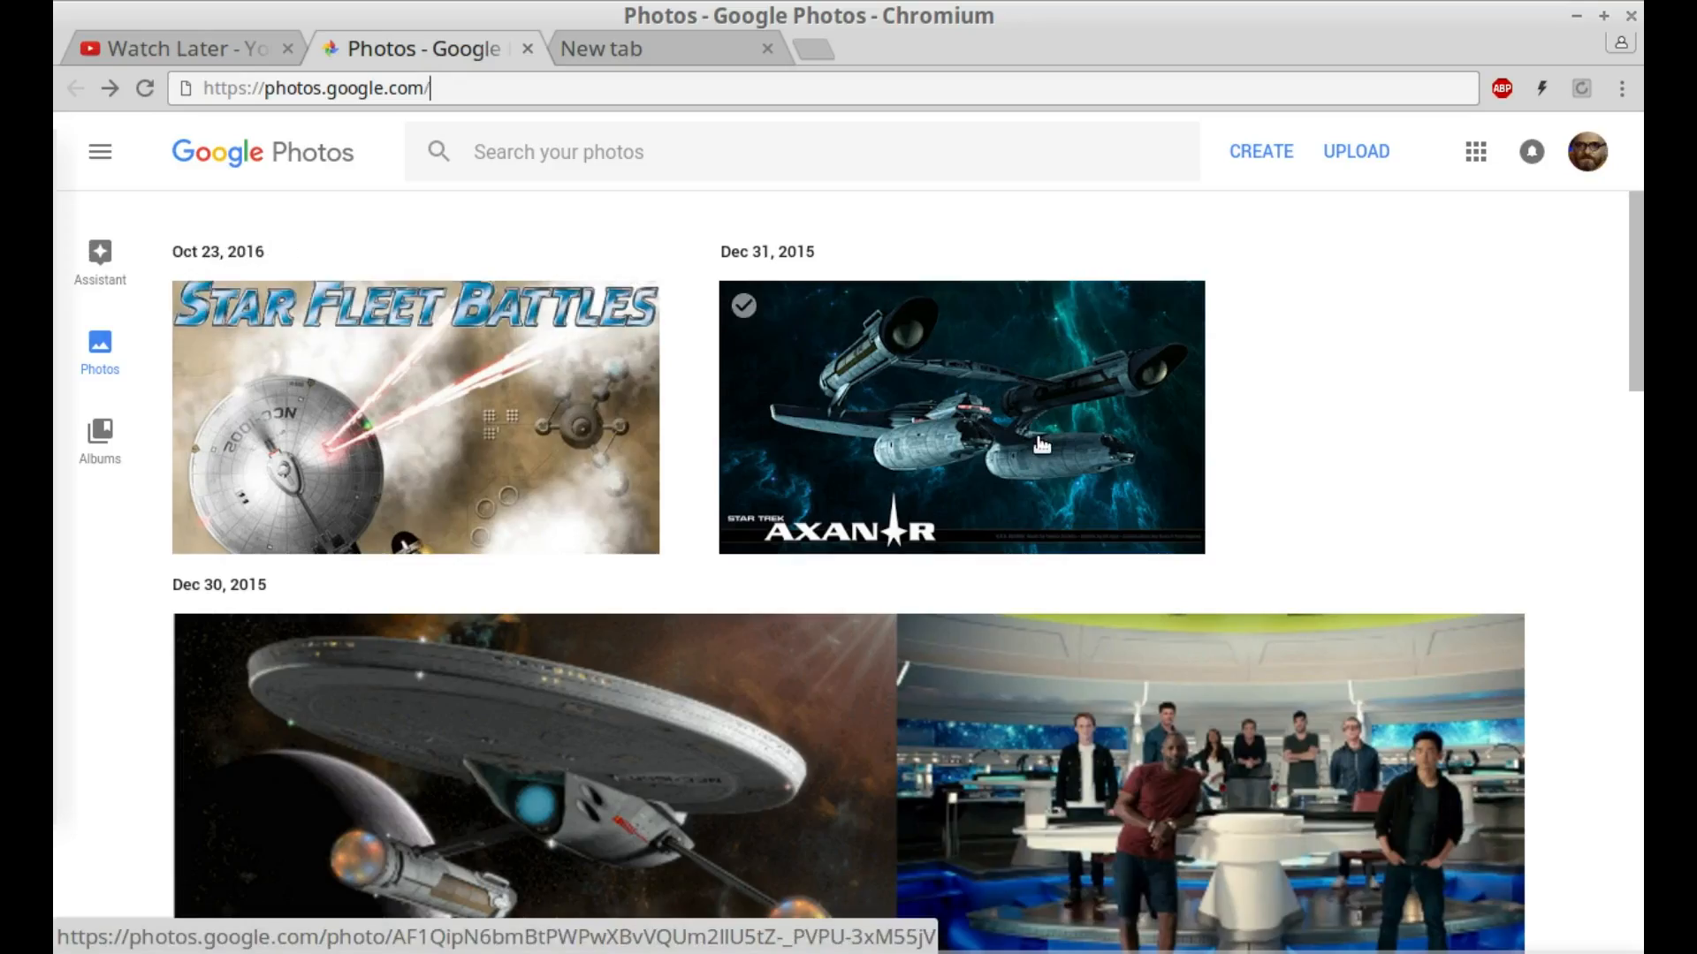
Scroll the photo library to the Nov 1, 2015 channel art image
{"action": "scroll", "scroll_direction": "down", "scroll_amount": 3}
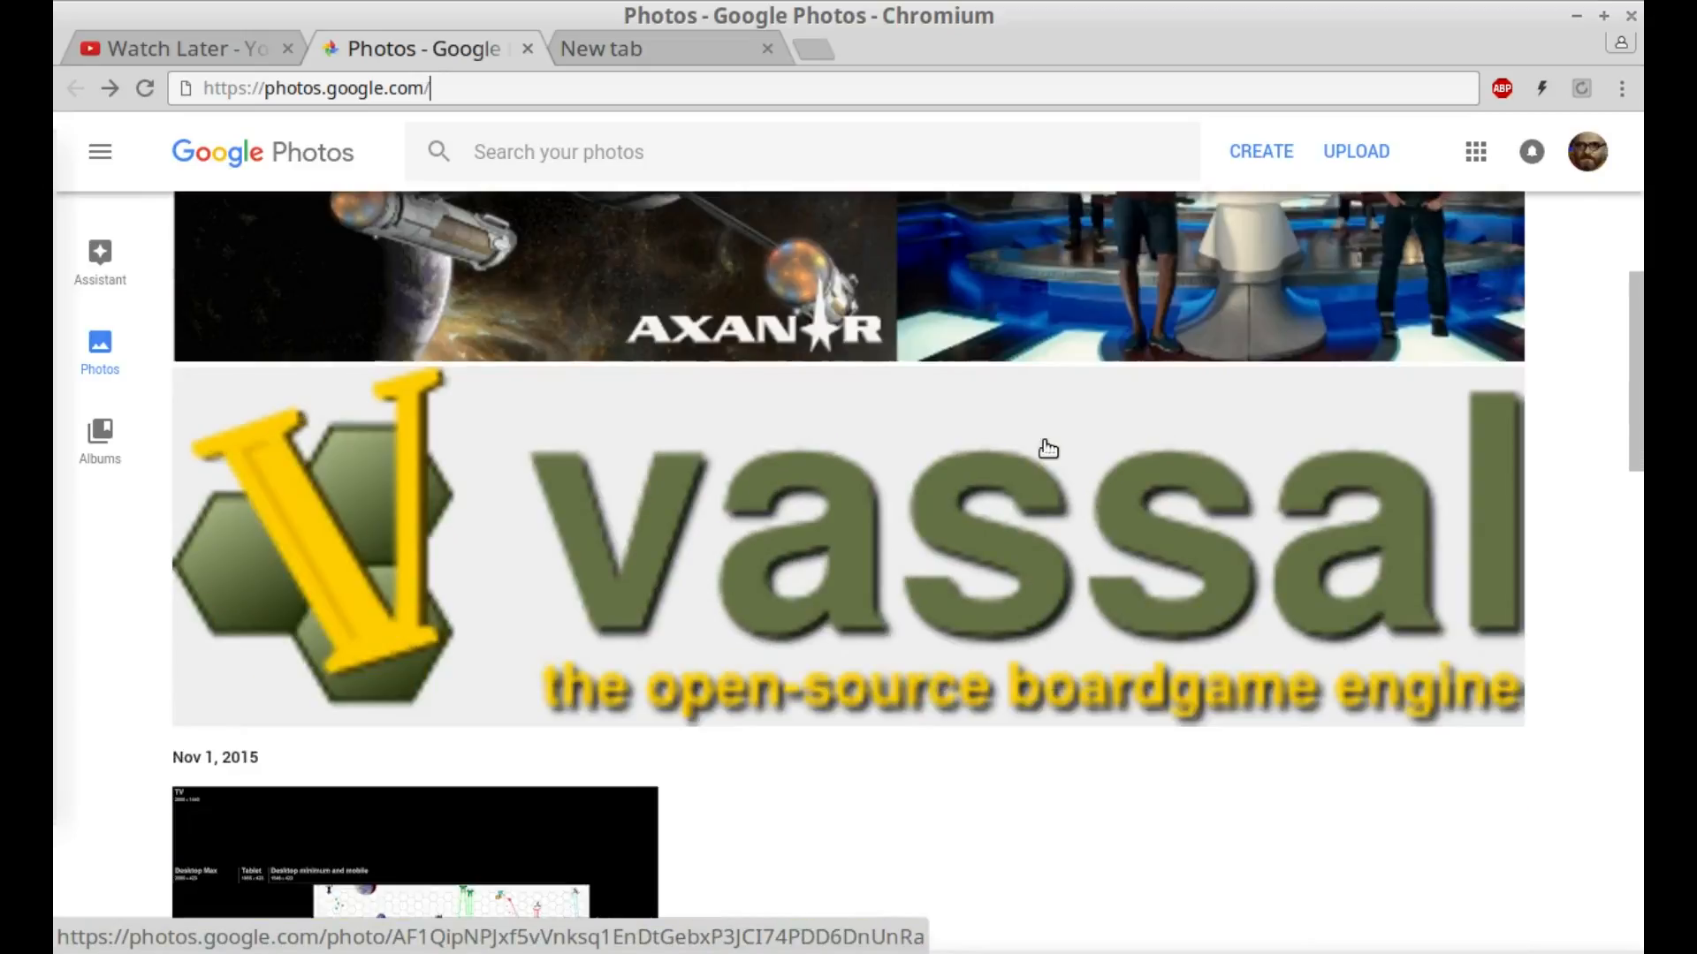
{"action": "scroll", "scroll_direction": "down", "scroll_amount": 3}
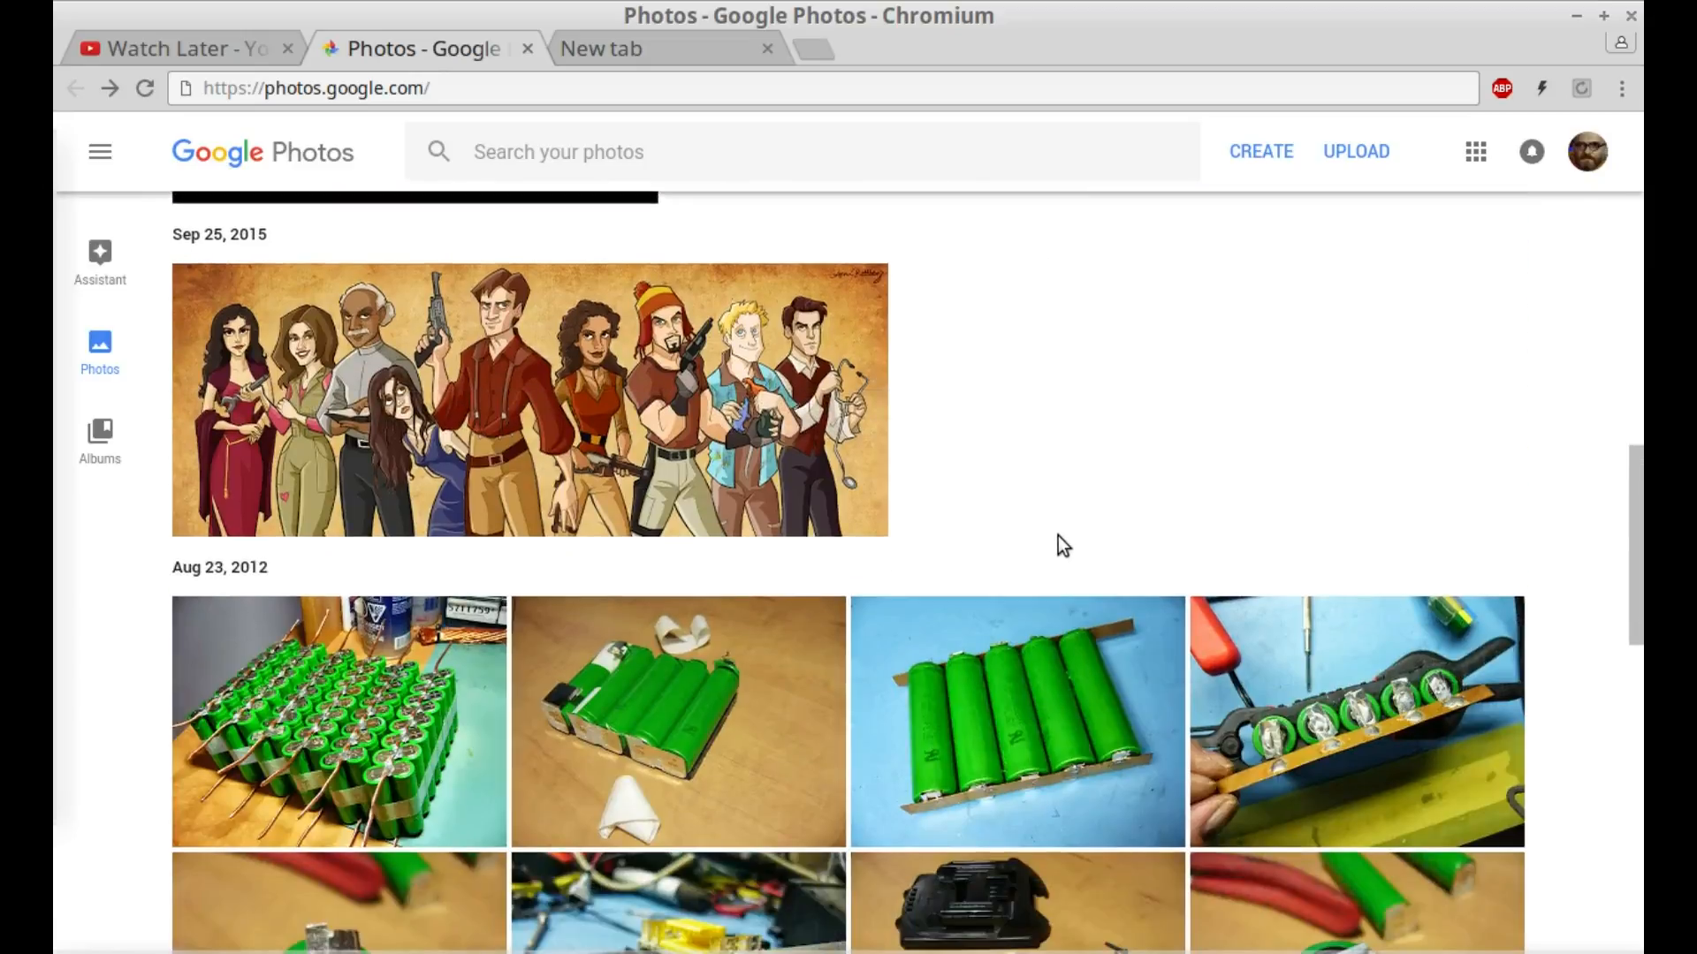
{"action": "scroll", "scroll_direction": "up", "scroll_amount": 3}
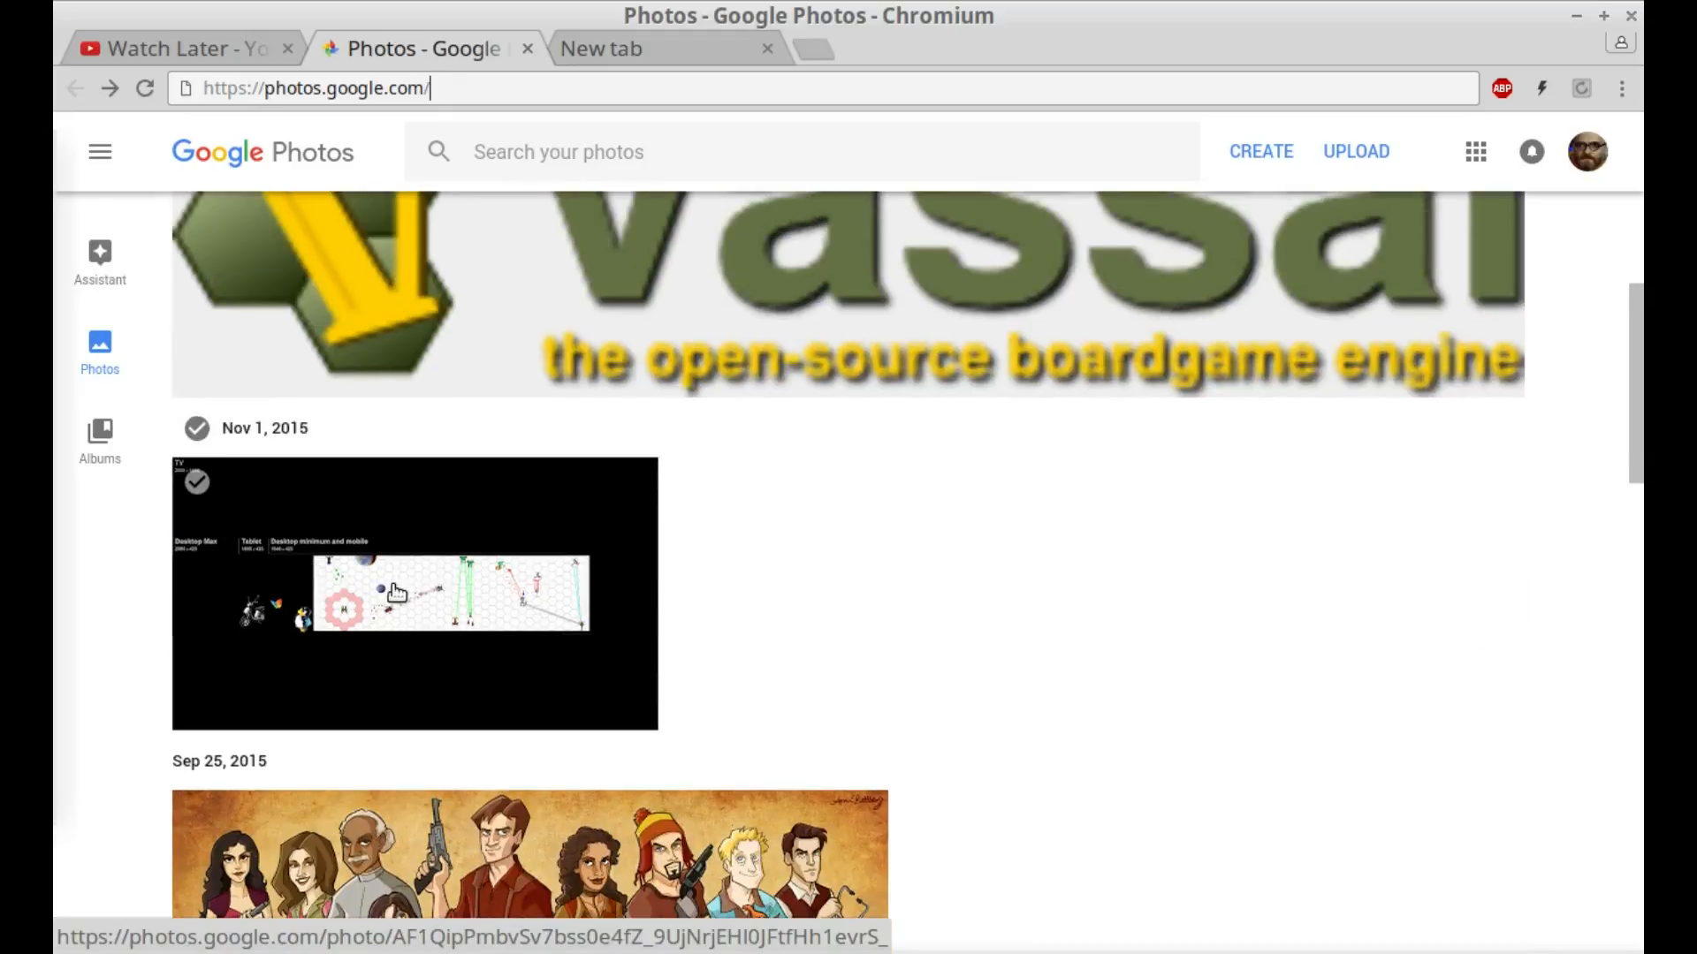
{"action": "scroll", "scroll_direction": "down", "scroll_amount": 3}
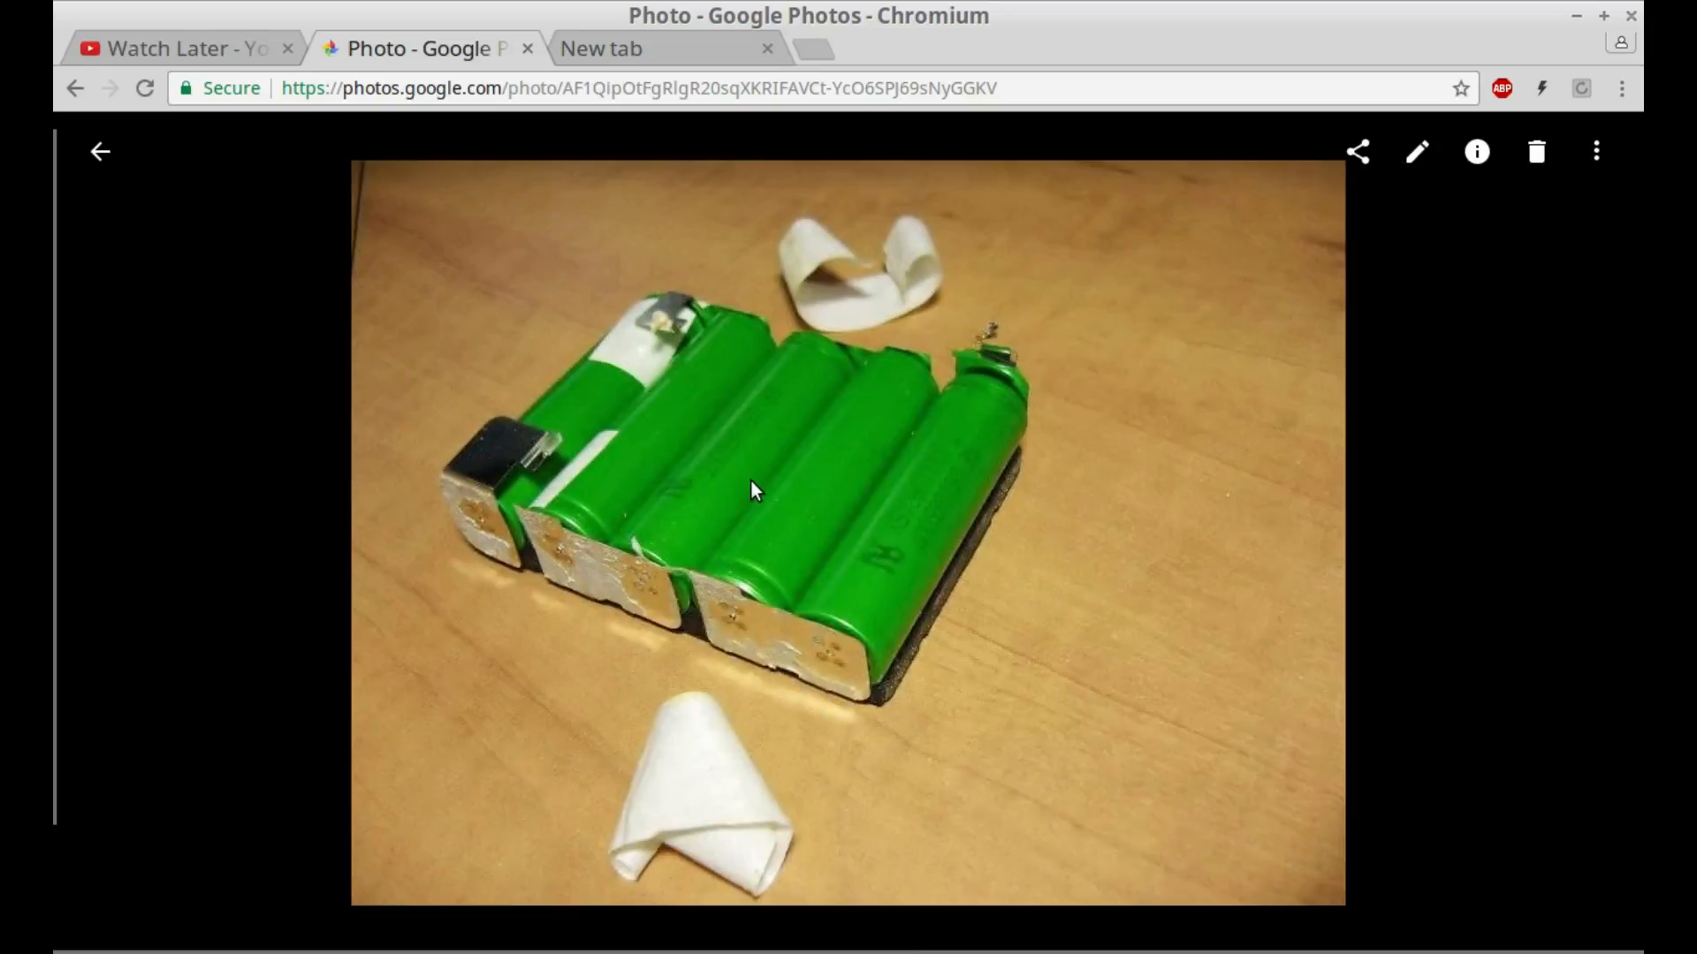
Show the battery pack photo's More options list with Download available
{"action": "right_click", "coordinate": [753, 491]}
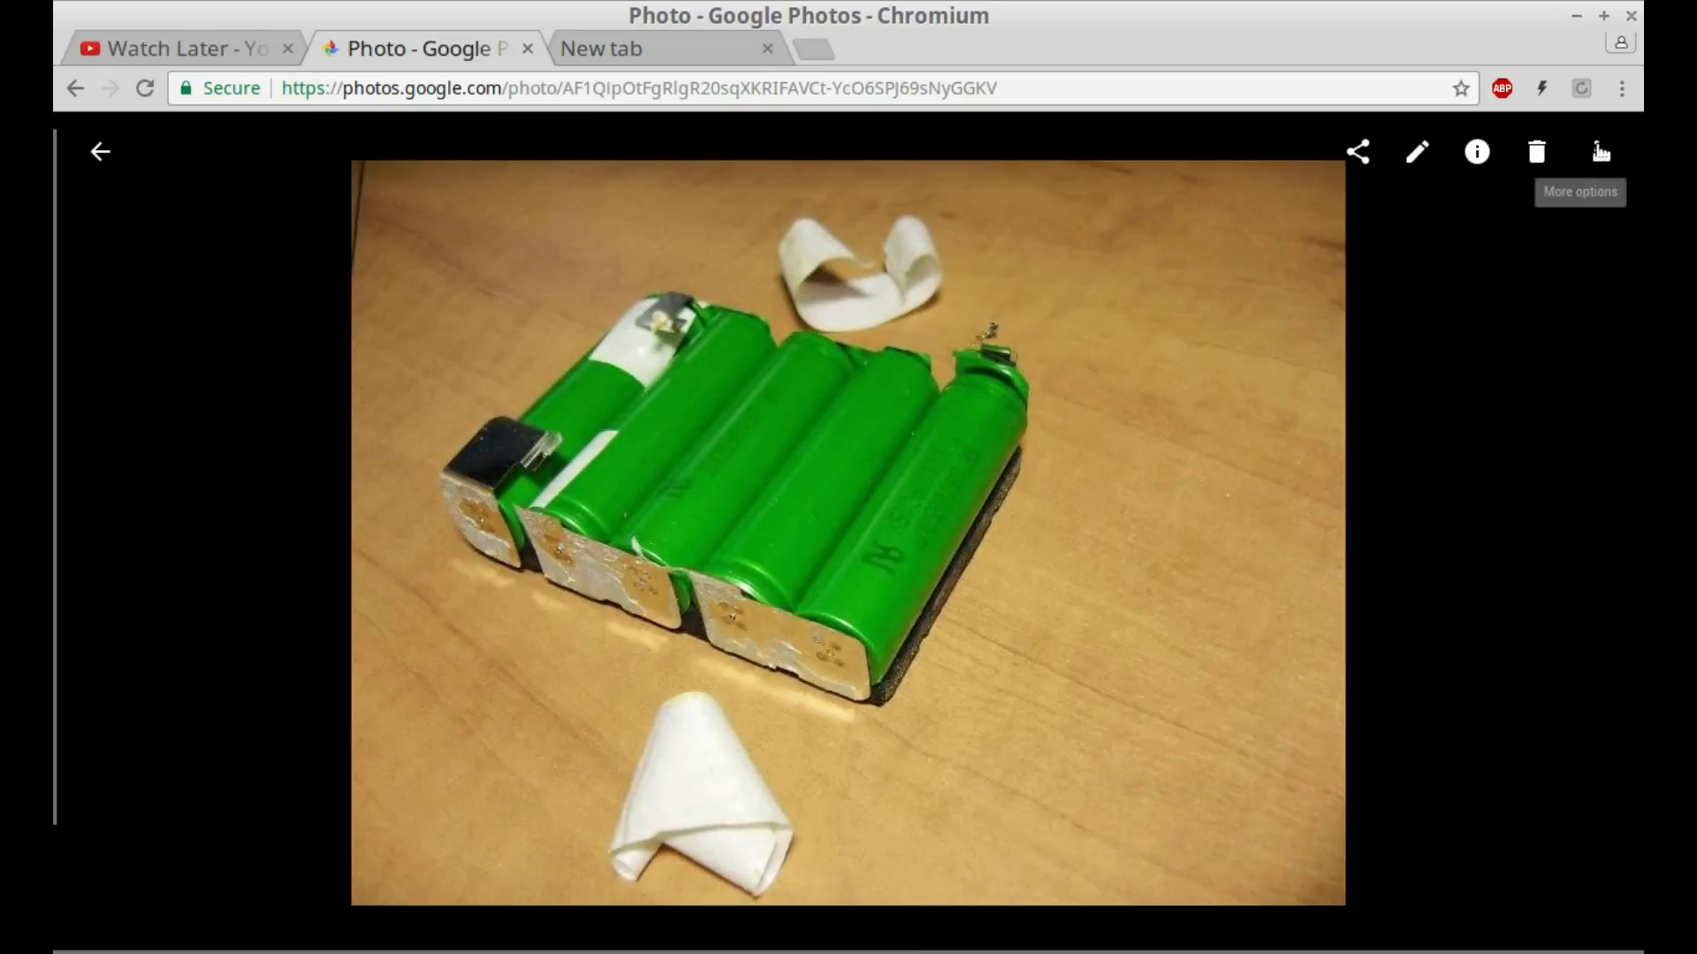
{"action": "left_click", "coordinate": [1597, 152]}
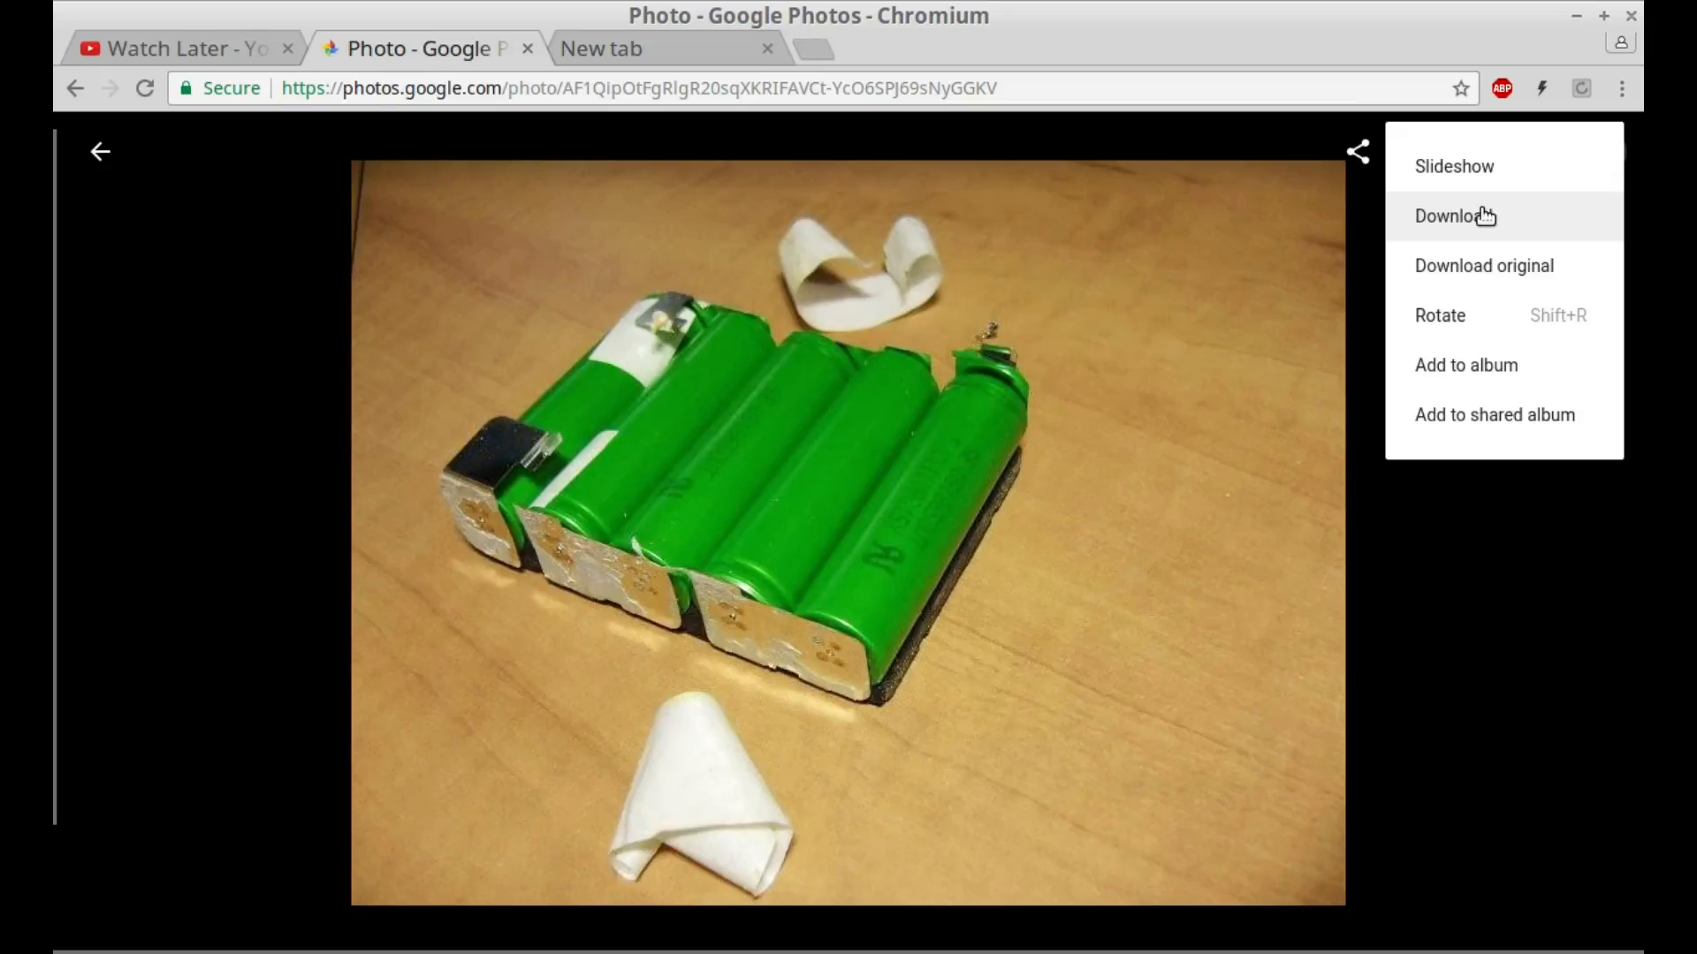
{"action": "mouse_move", "coordinate": [748, 89]}
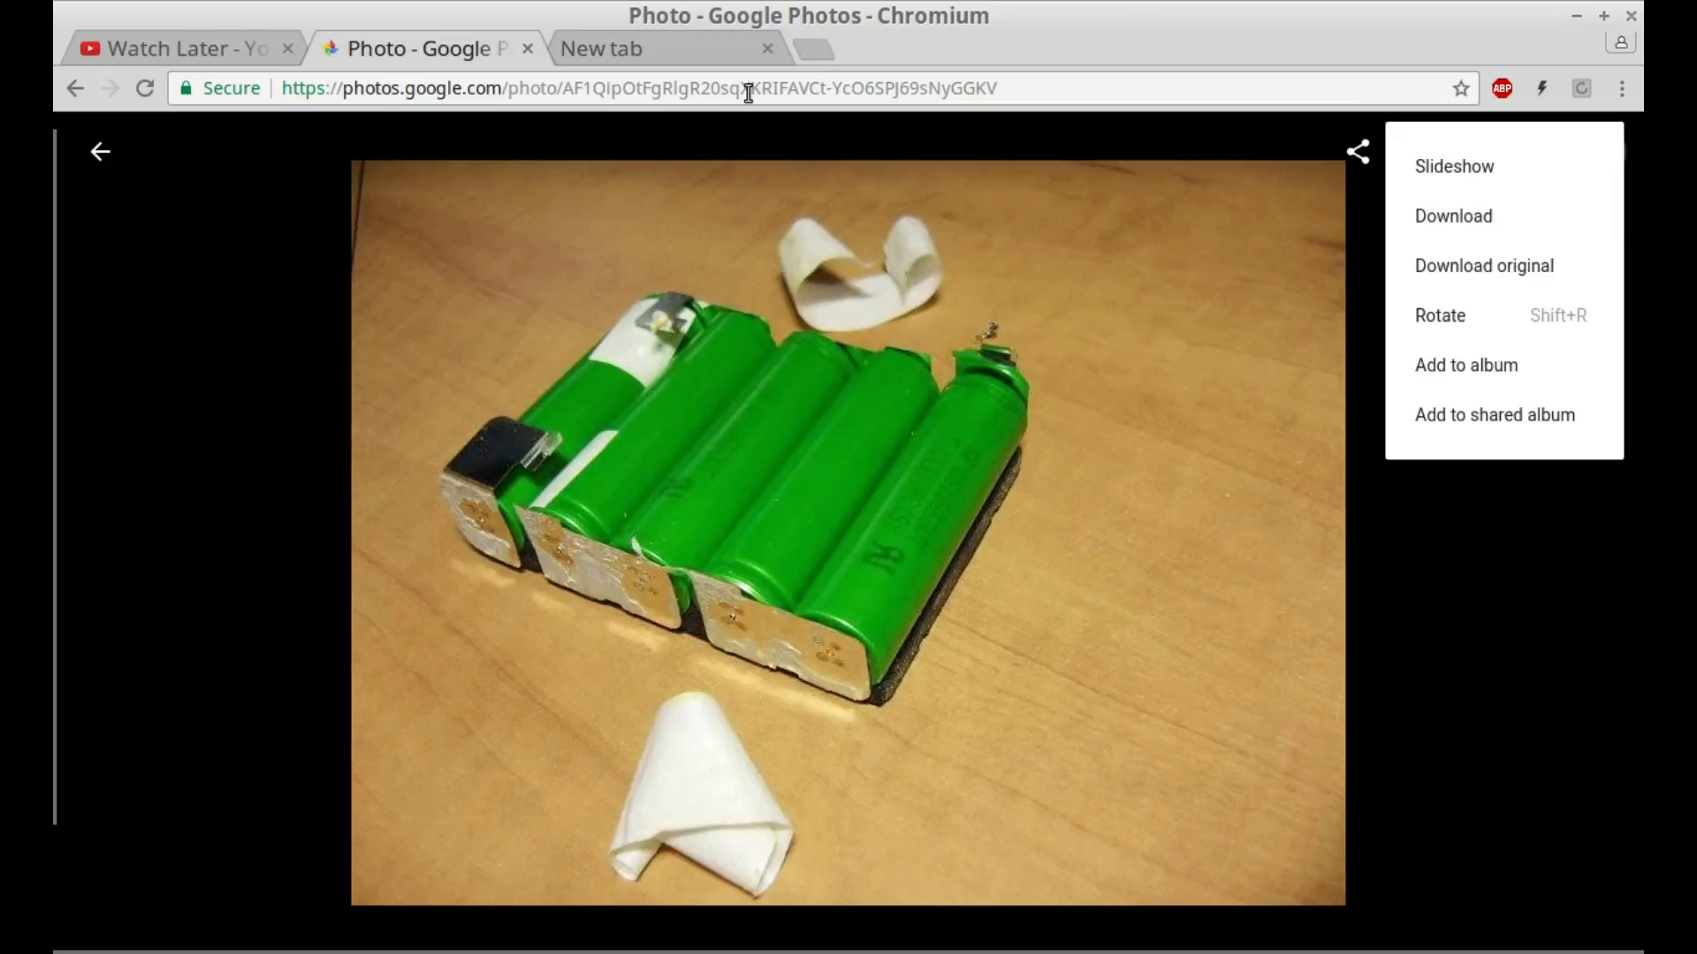